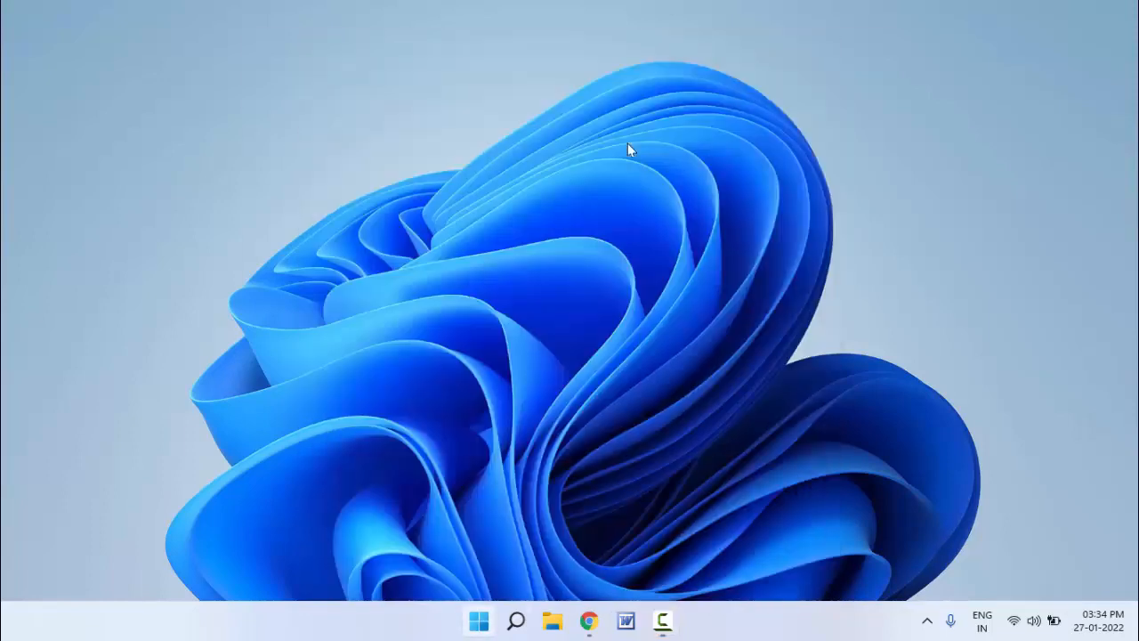
Launch Notepad from Start search with a blank untitled note.
{"action": "type", "text": "notepad"}
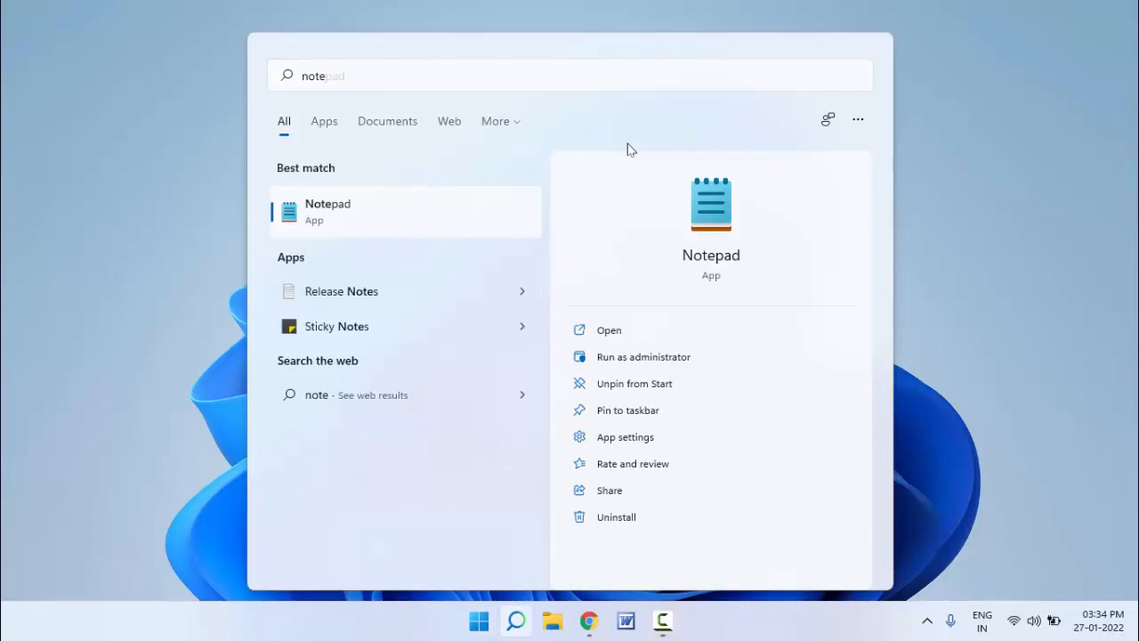
{"action": "left_click", "coordinate": [608, 329]}
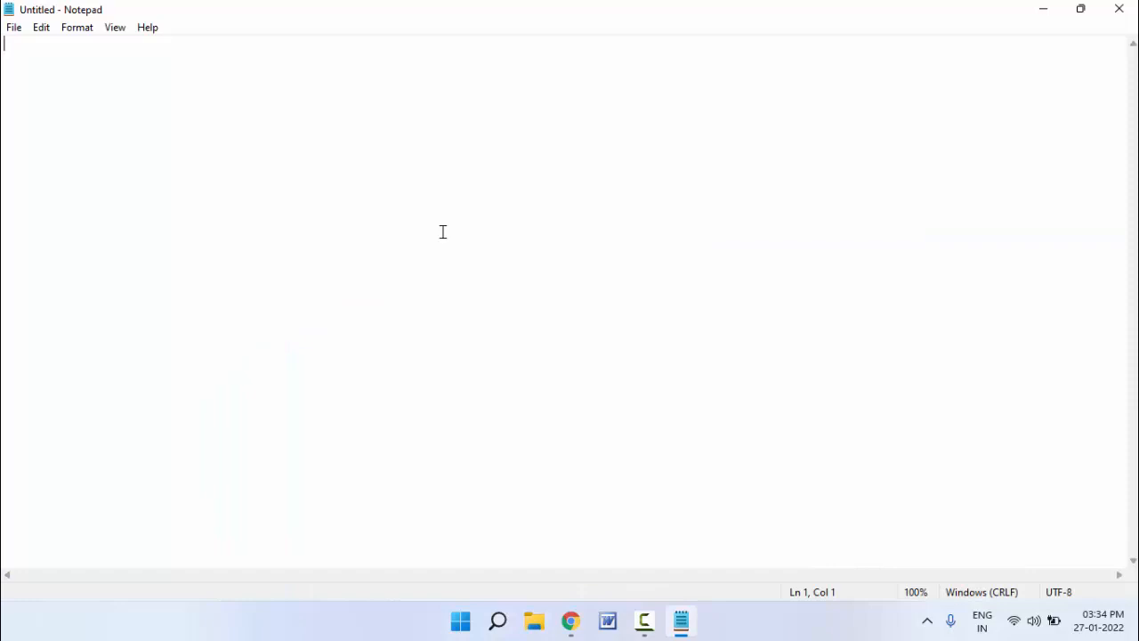
Insert a red heart and a laughing-face emoji into the Notepad note via the emoji picker.
{"action": "key", "text": "Win+;"}
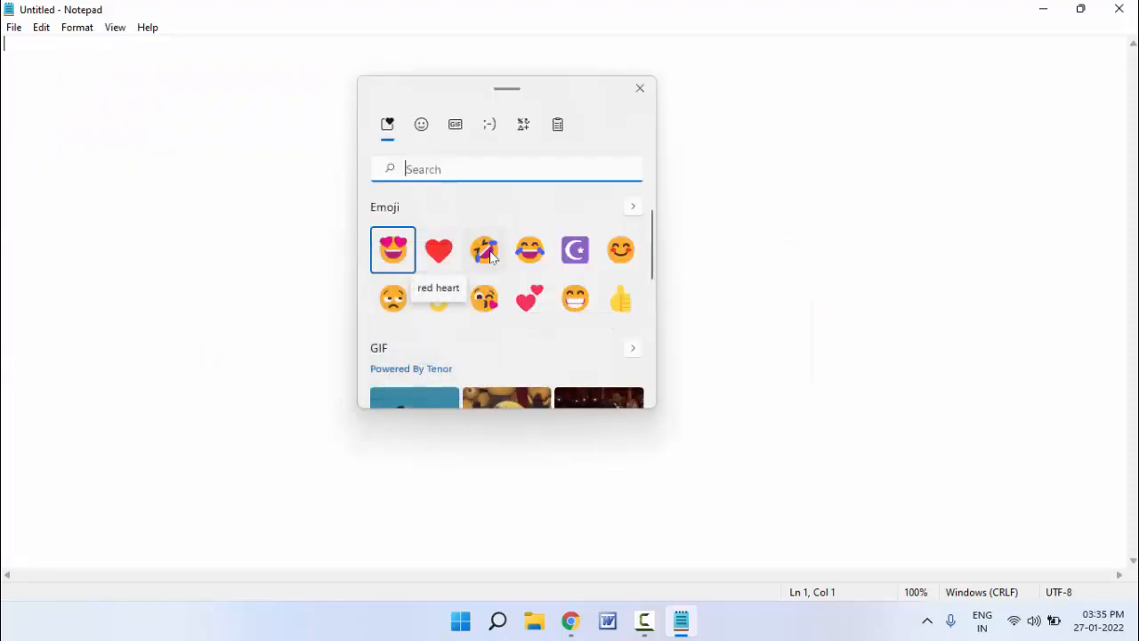
{"action": "mouse_move", "coordinate": [525, 198]}
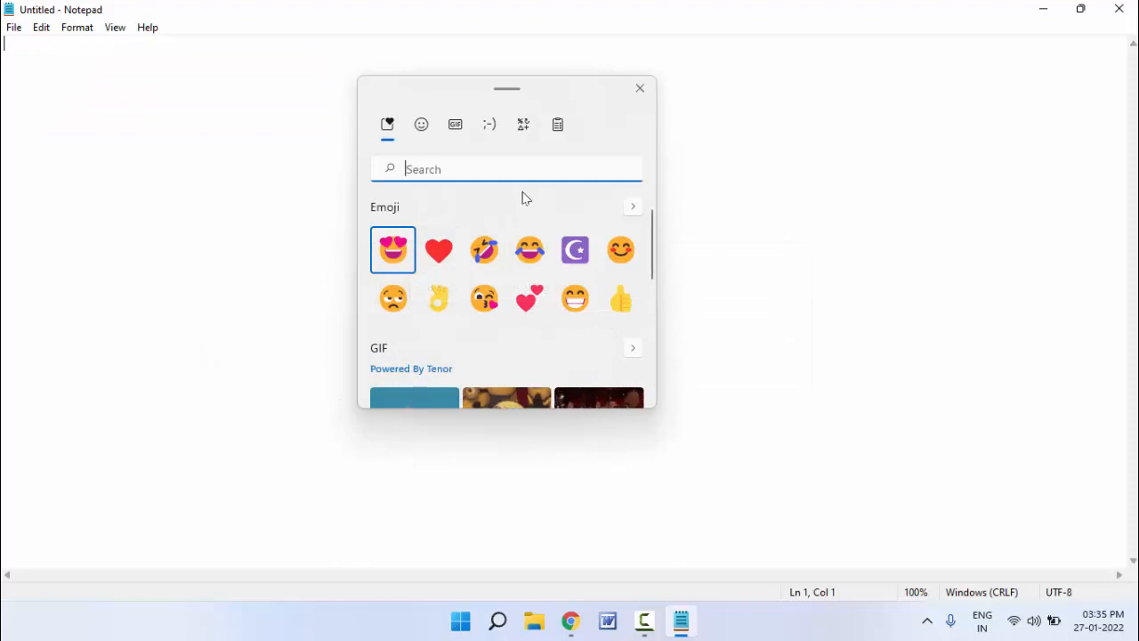
{"action": "left_click", "coordinate": [438, 249]}
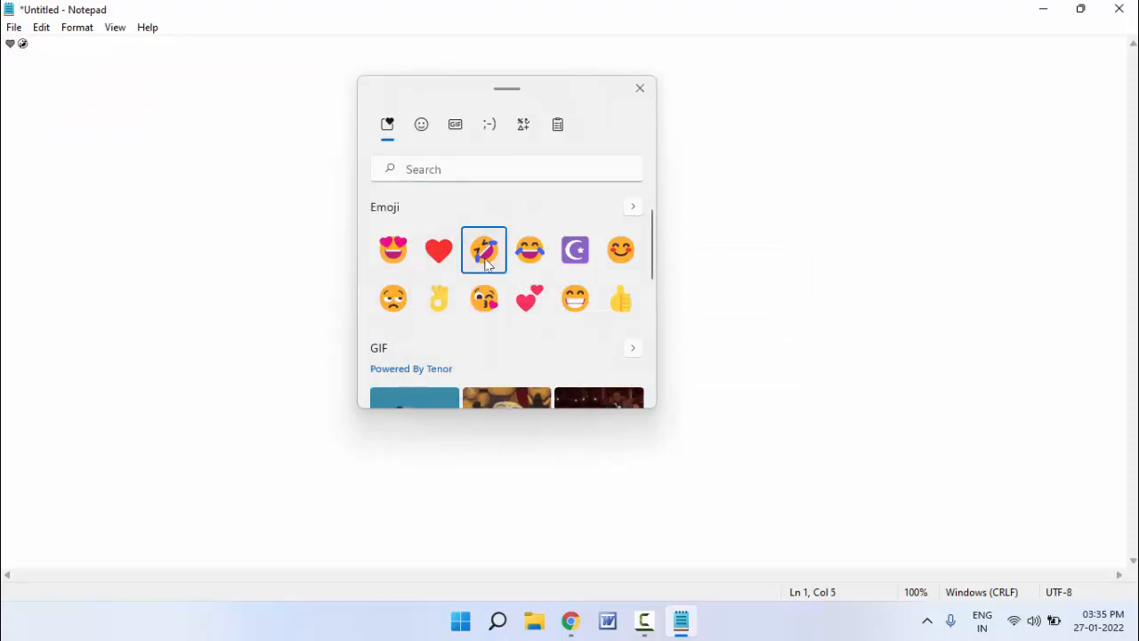
{"action": "left_click", "coordinate": [484, 249]}
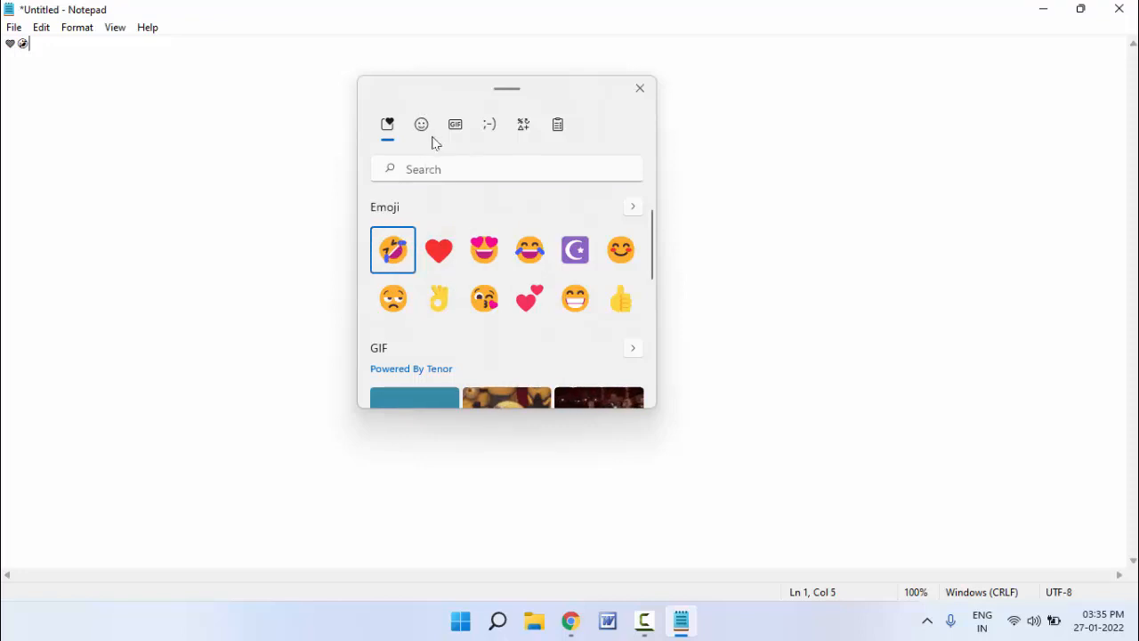
{"action": "left_click", "coordinate": [456, 124]}
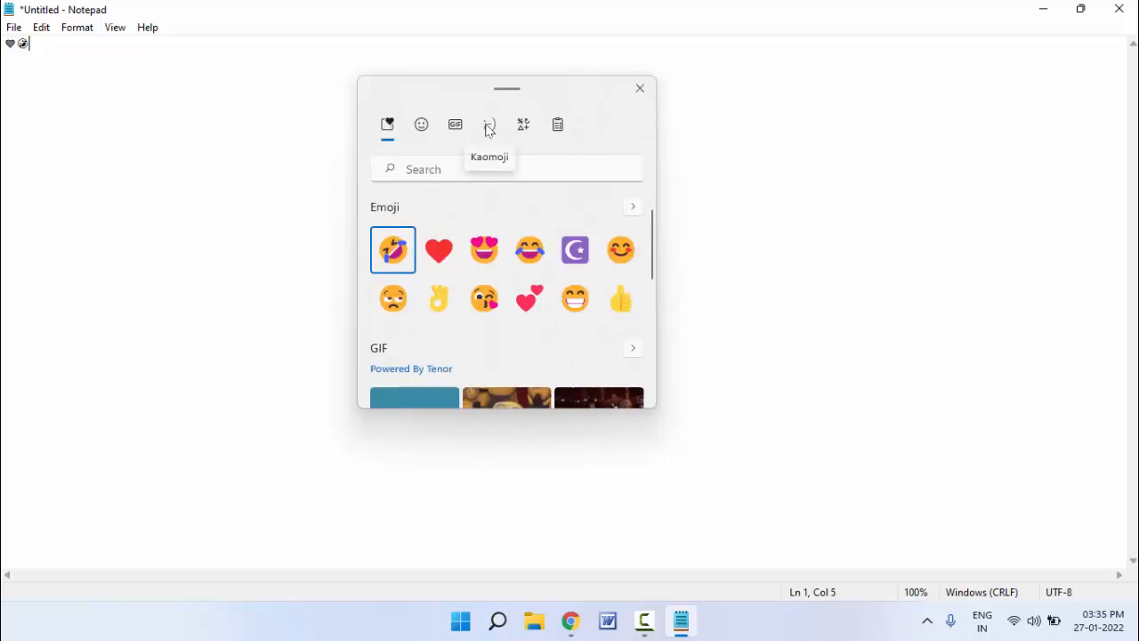
{"action": "left_click", "coordinate": [487, 125]}
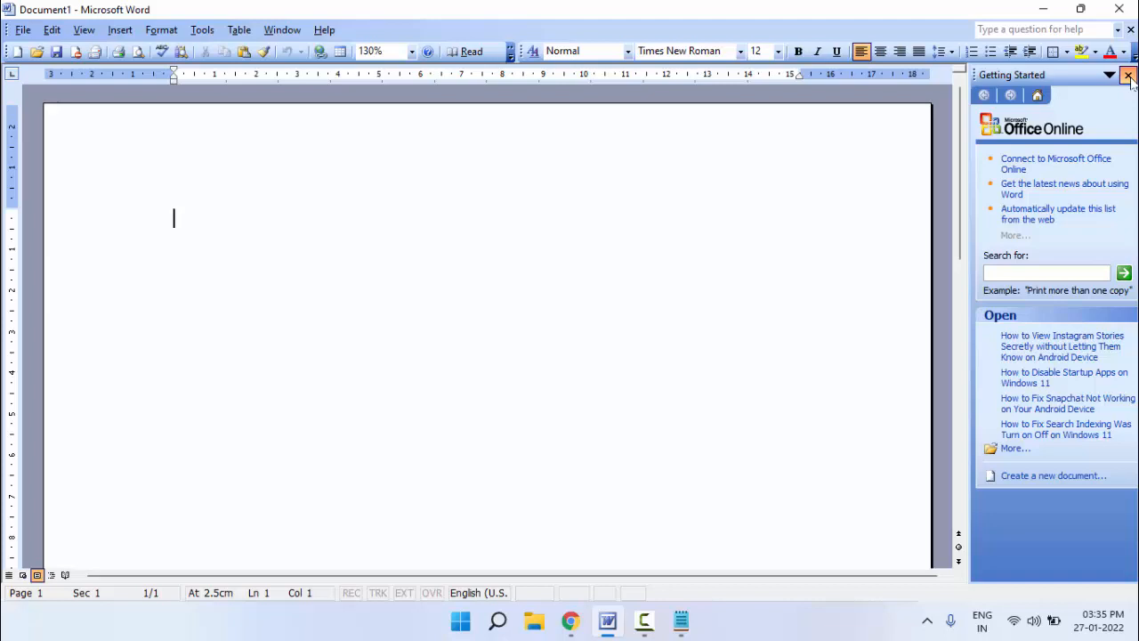
Insert a red heart and a crescent moon emoji into the Word document via the emoji picker.
{"action": "left_click", "coordinate": [1128, 75]}
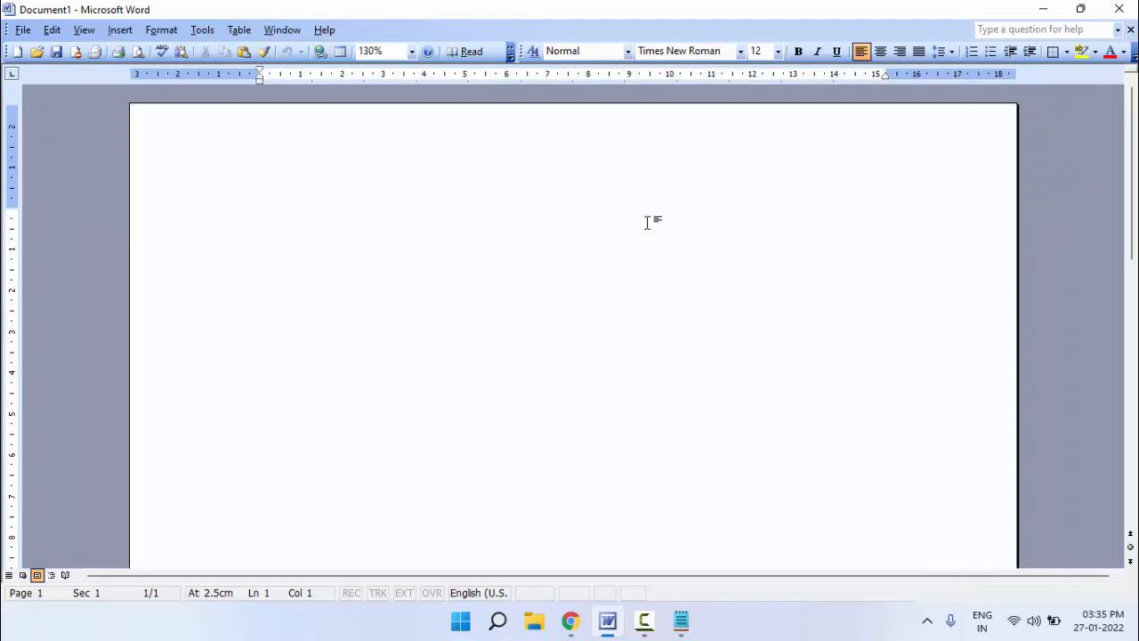
{"action": "key", "text": "win+."}
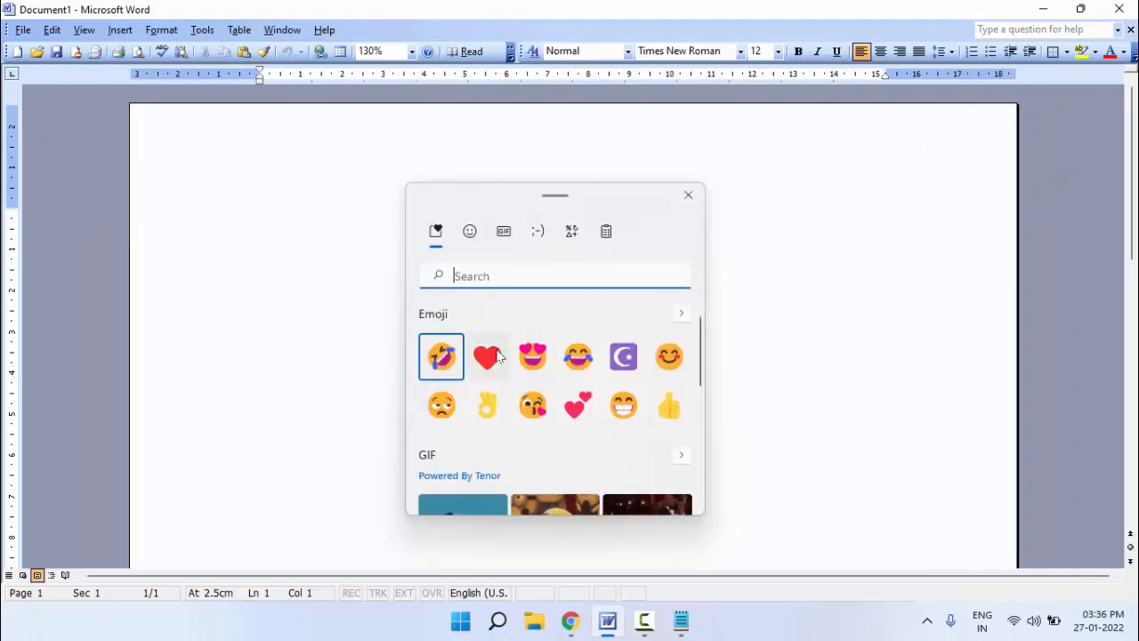
{"action": "left_click", "coordinate": [487, 356]}
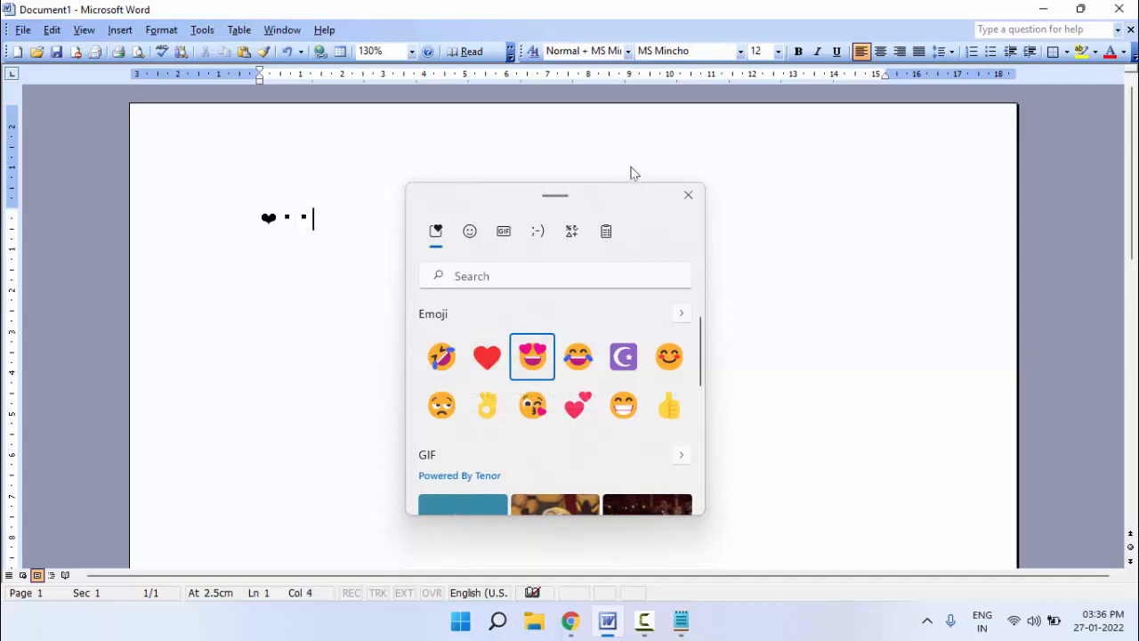
{"action": "left_click_drag", "start_coordinate": [555, 194], "coordinate": [626, 173]}
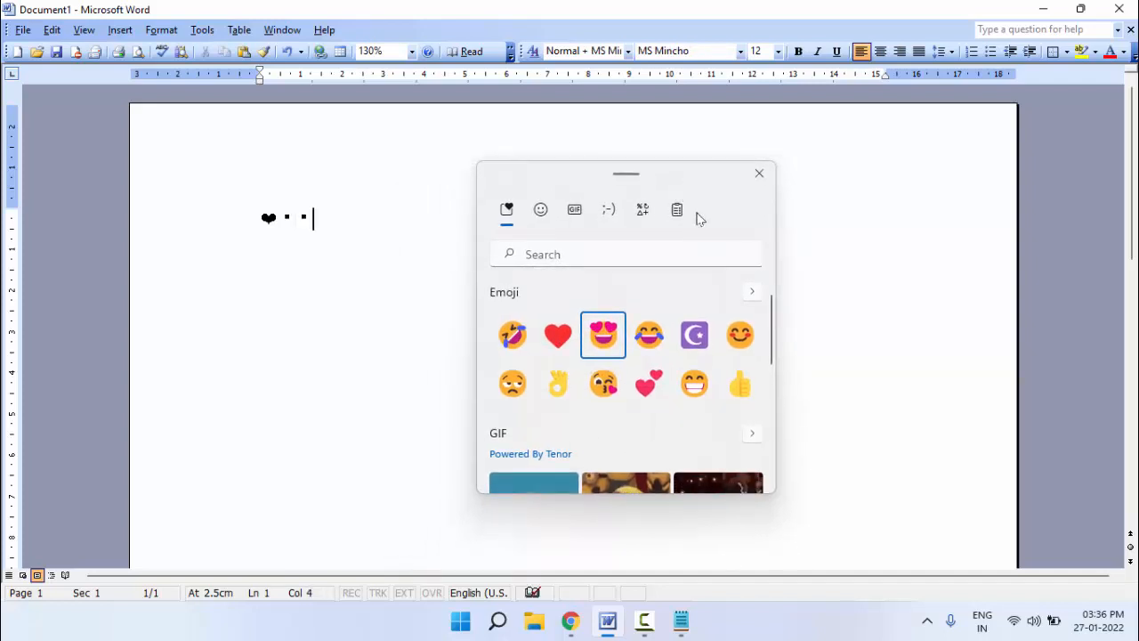
{"action": "left_click", "coordinate": [694, 335]}
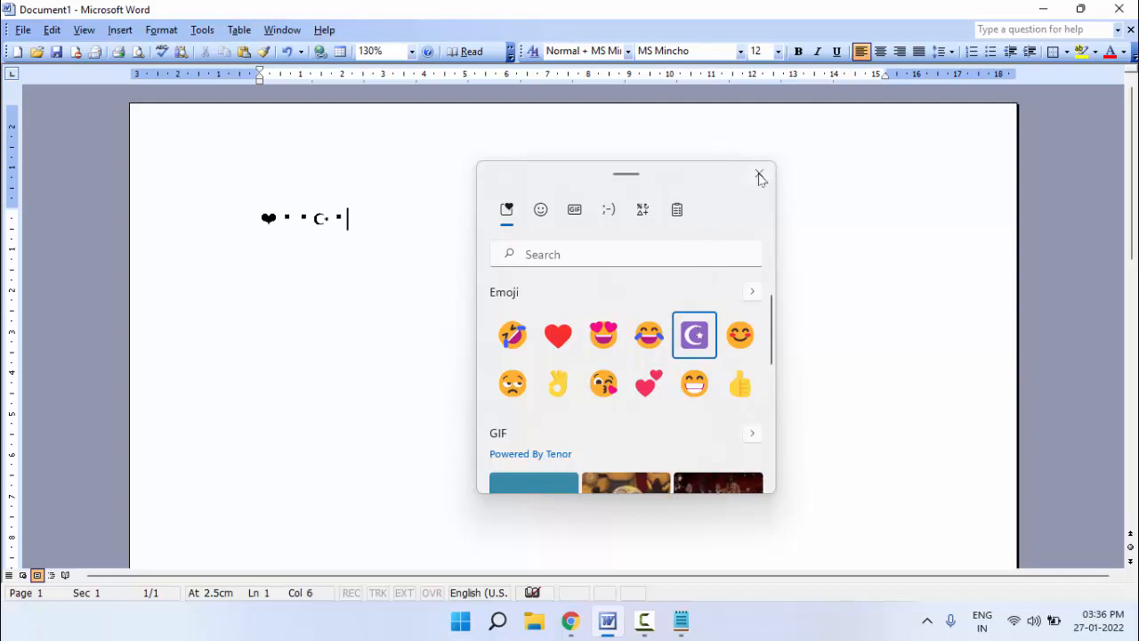
{"action": "left_click", "coordinate": [758, 173]}
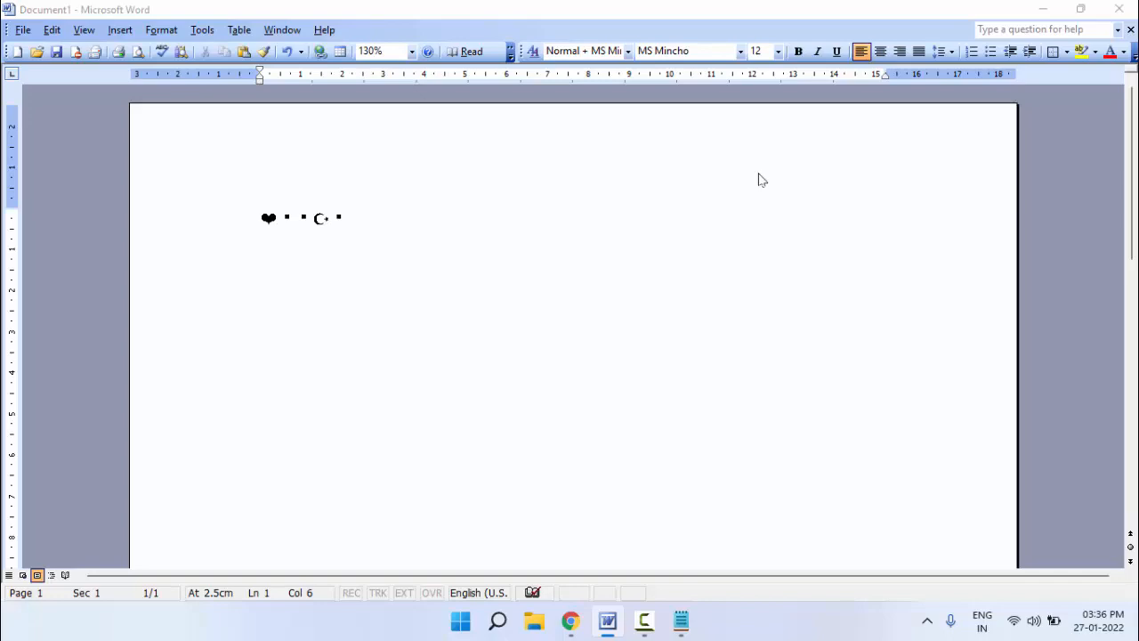
Search for Character Map ('char') to bring it up.
{"action": "type", "text": "char"}
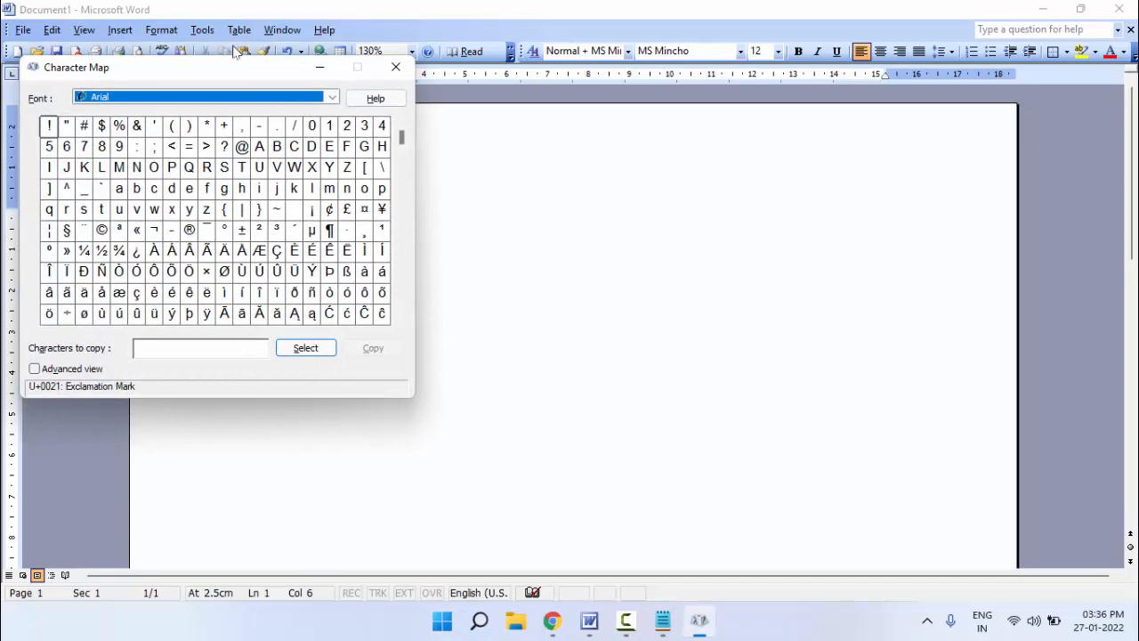
Gather capital Ô characters in Character Map, copy them and paste after the emojis in Word.
{"action": "left_click_drag", "start_coordinate": [235, 68], "coordinate": [685, 103]}
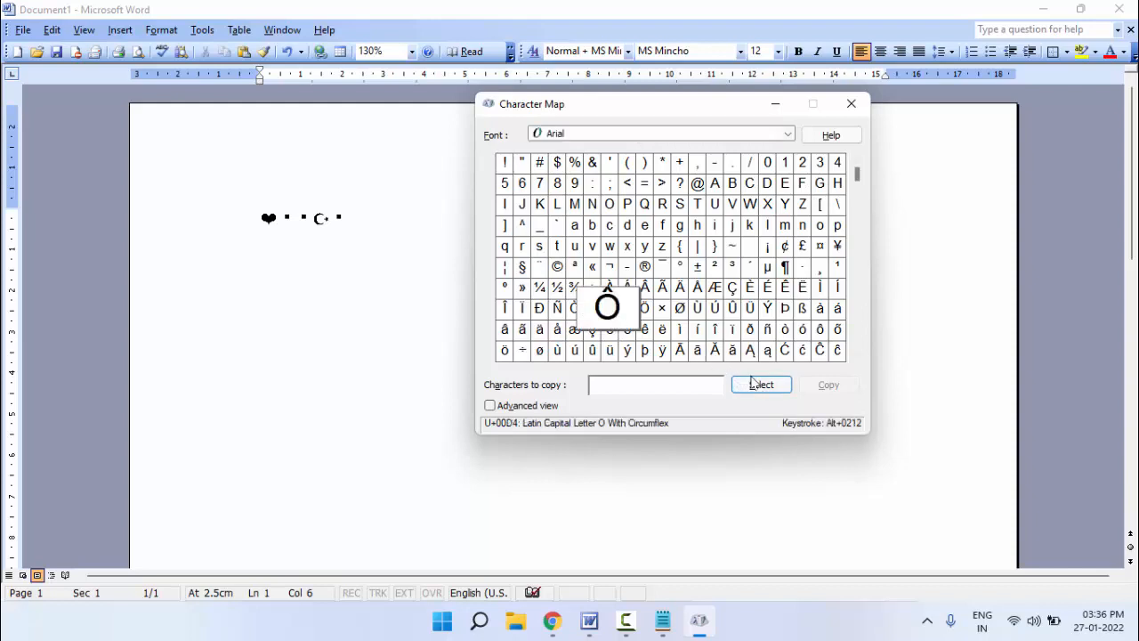
{"action": "left_click", "coordinate": [761, 385]}
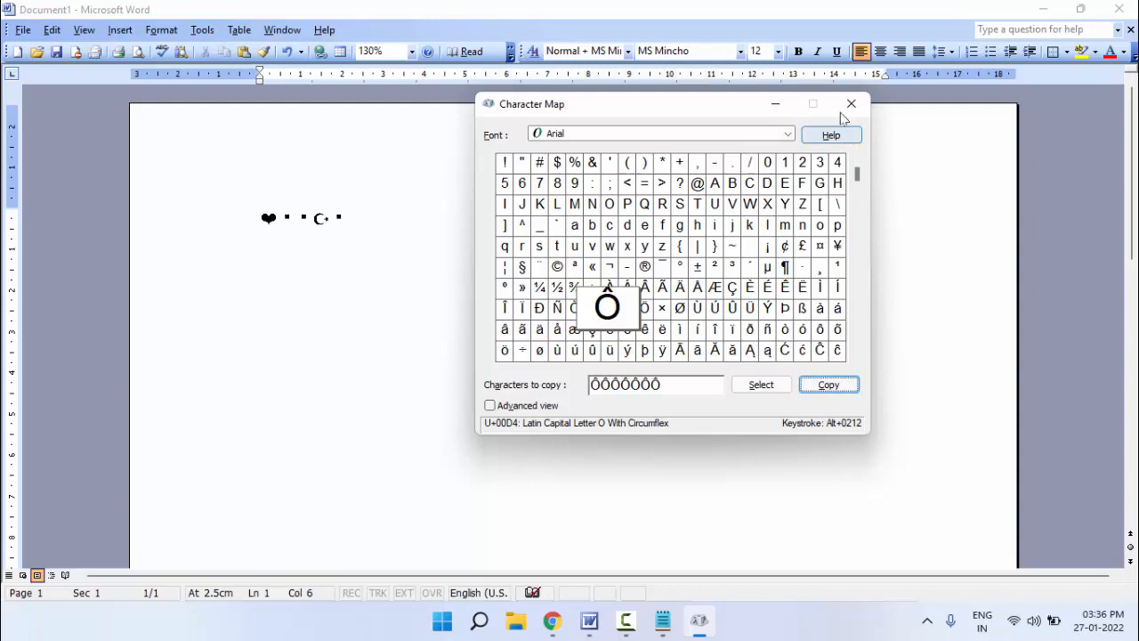
{"action": "left_click", "coordinate": [851, 103]}
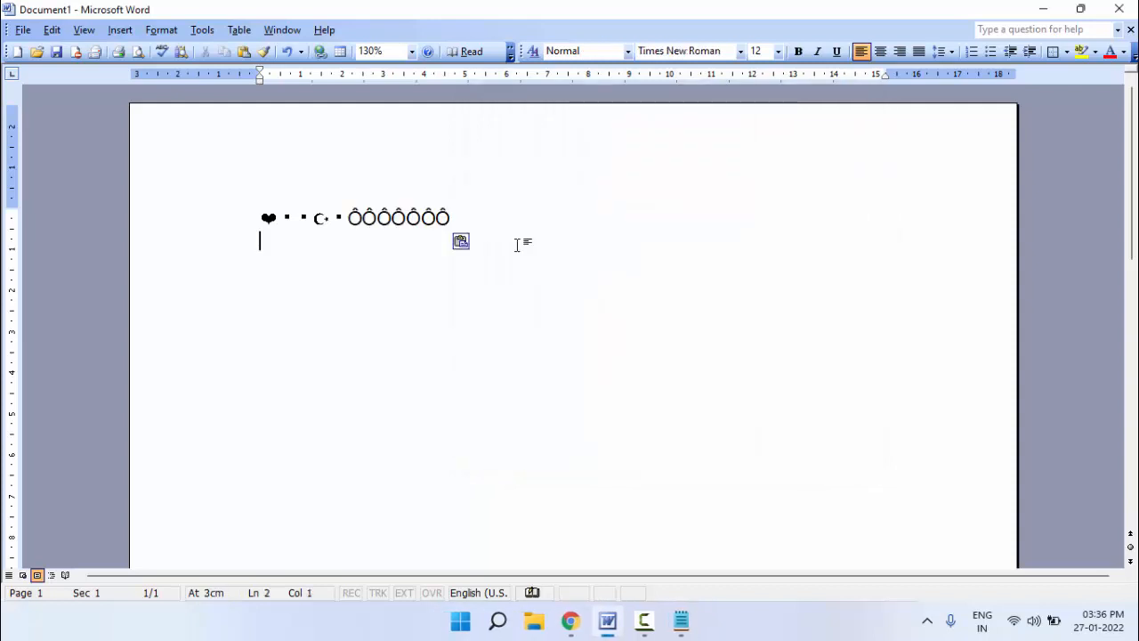